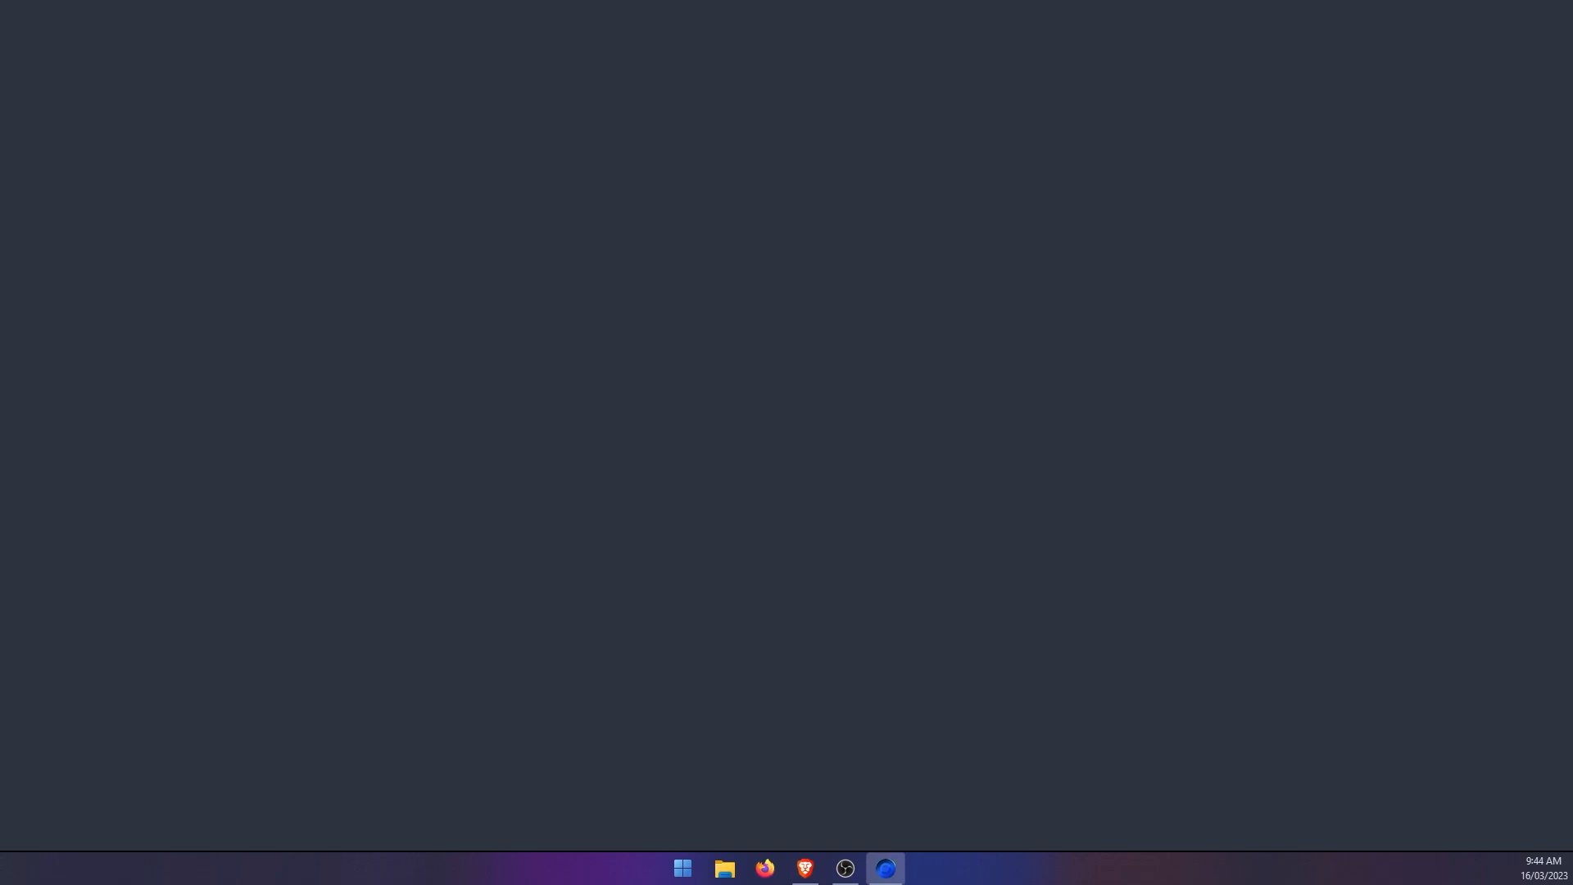
Open Edge to a new tab showing the Bing chat sidebar, then close the browser
left_click(884, 868)
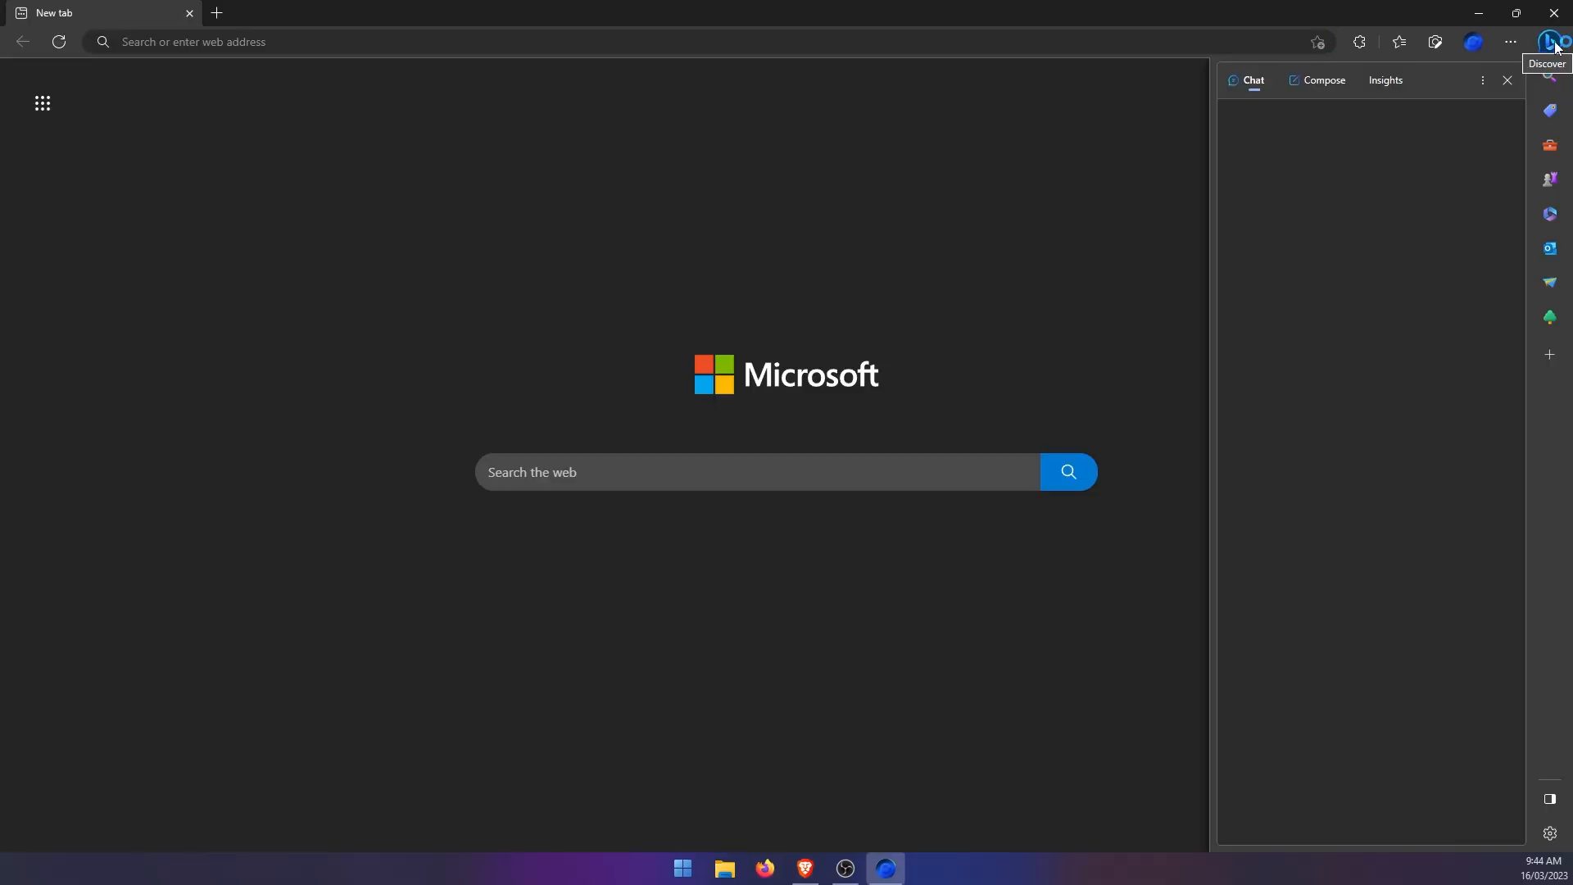
left_click(1554, 42)
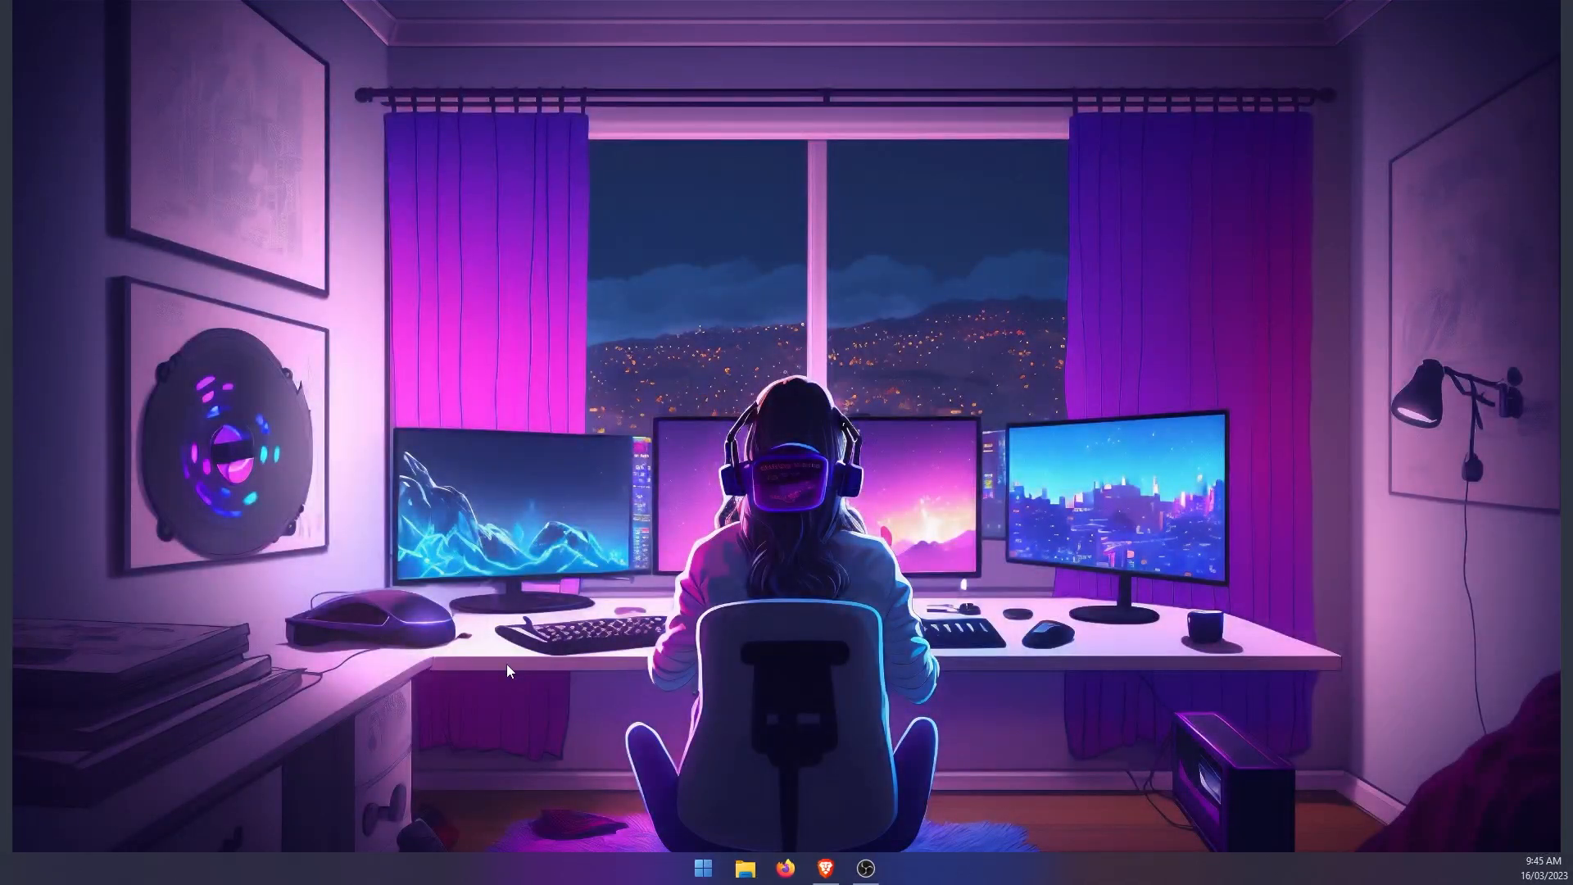
mouse_move(702, 867)
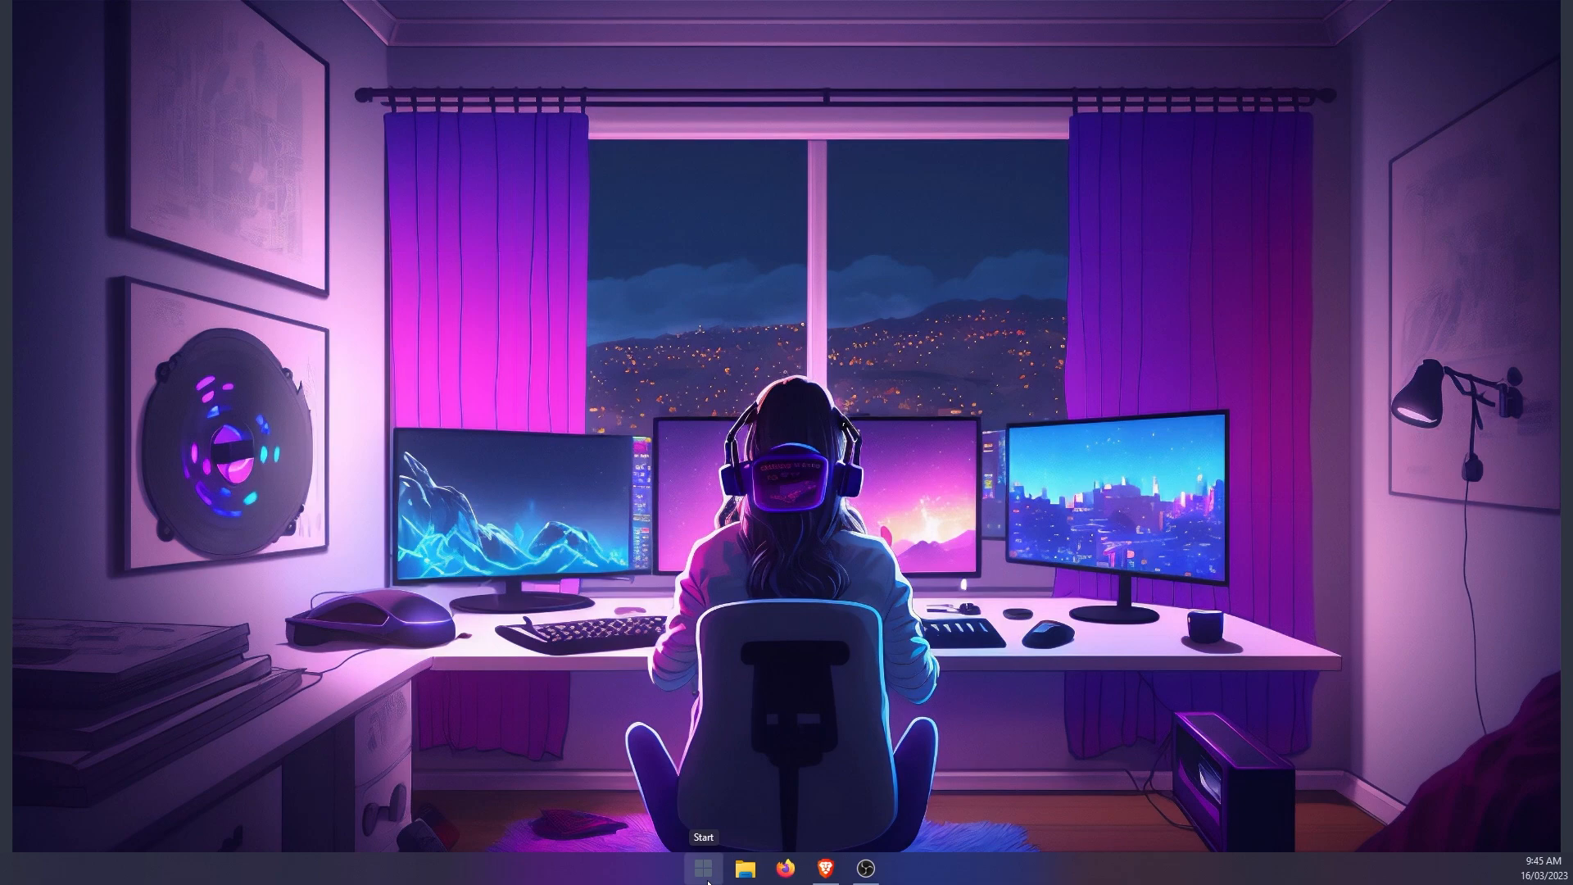
Search Start for 'reg' and run Registry Editor as administrator
left_click(703, 867)
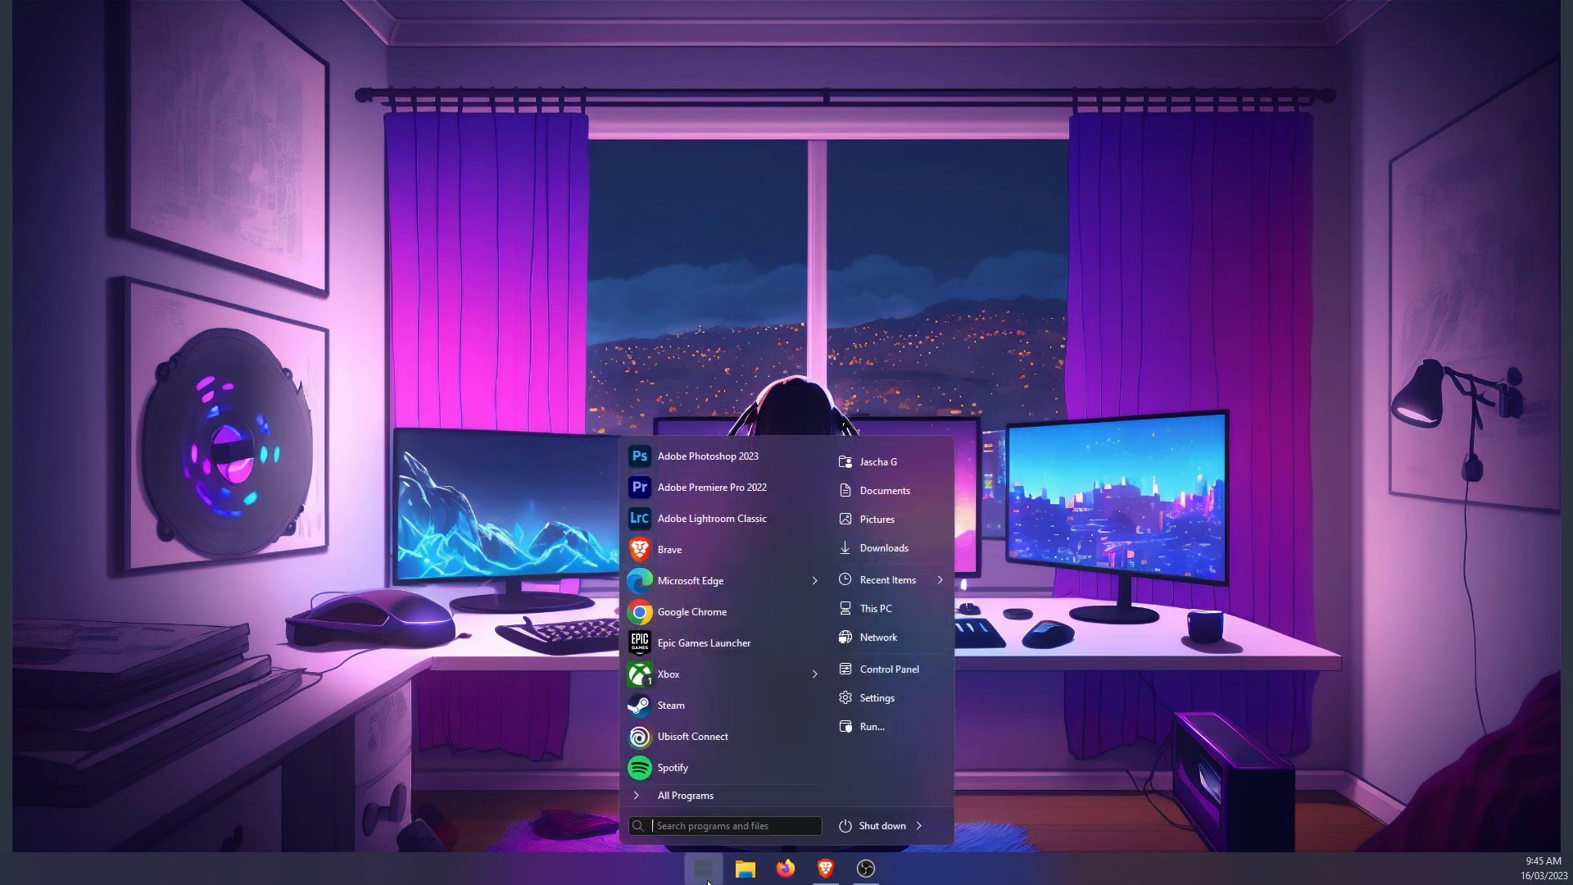
type("reg")
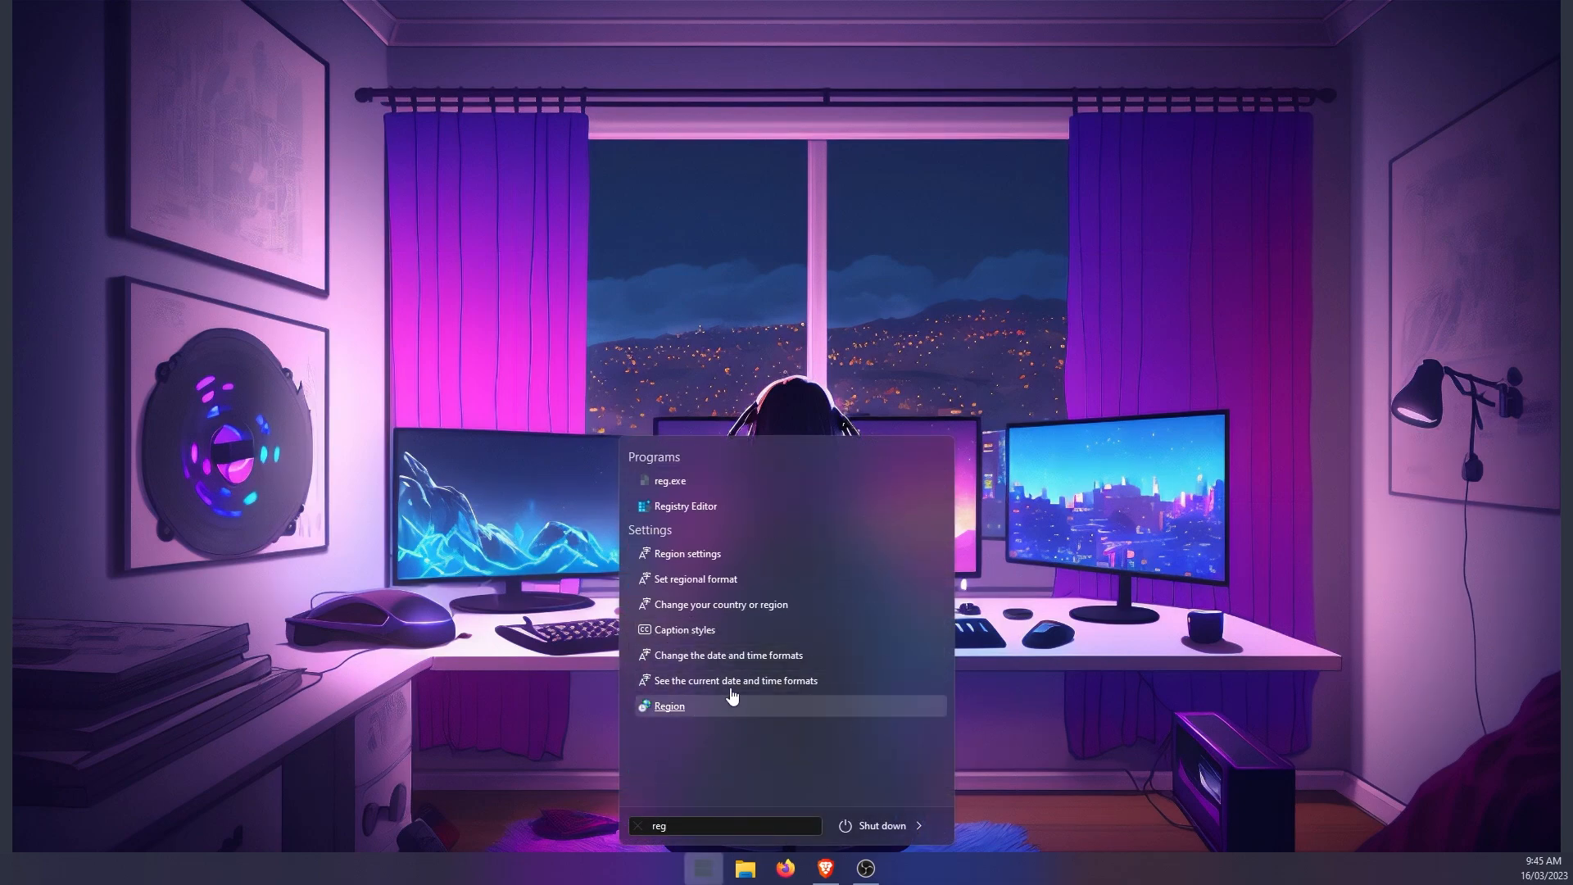
mouse_move(732, 506)
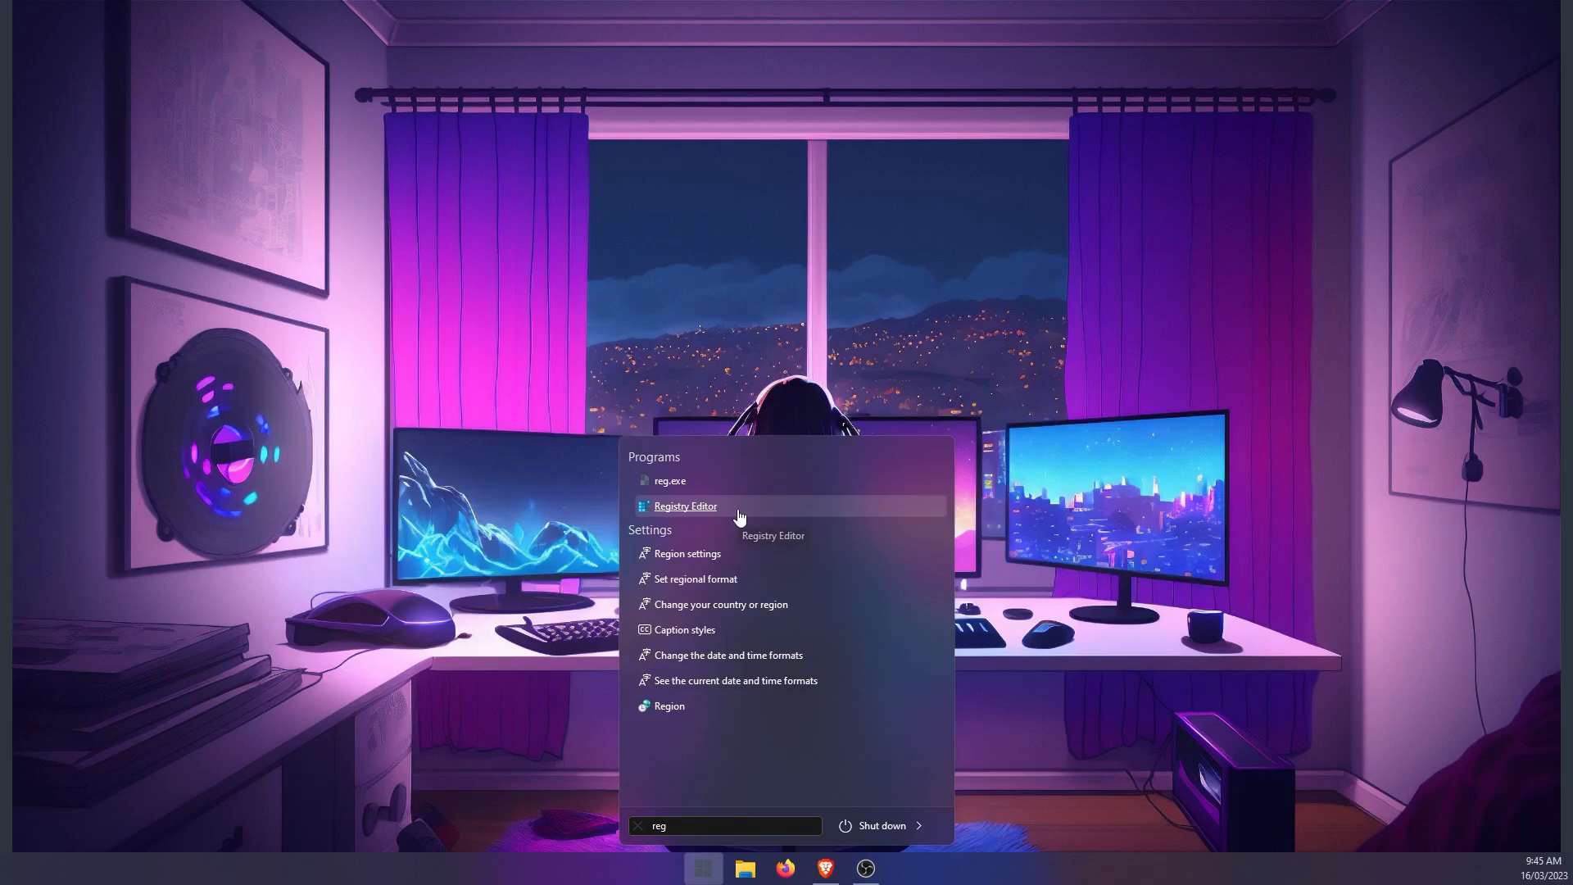
right_click(685, 505)
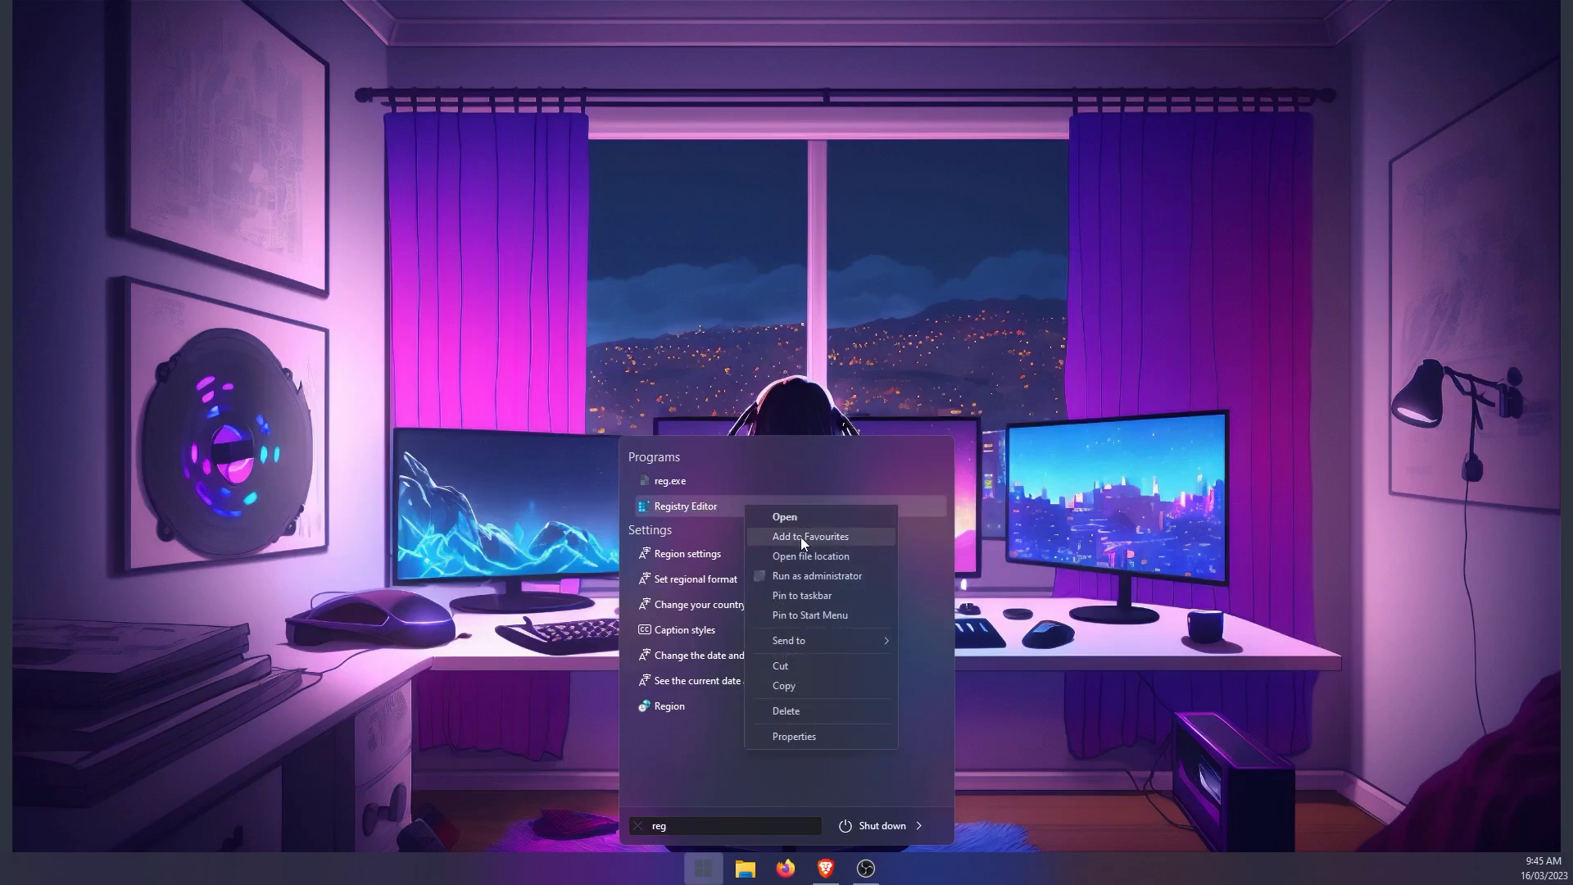
left_click(818, 575)
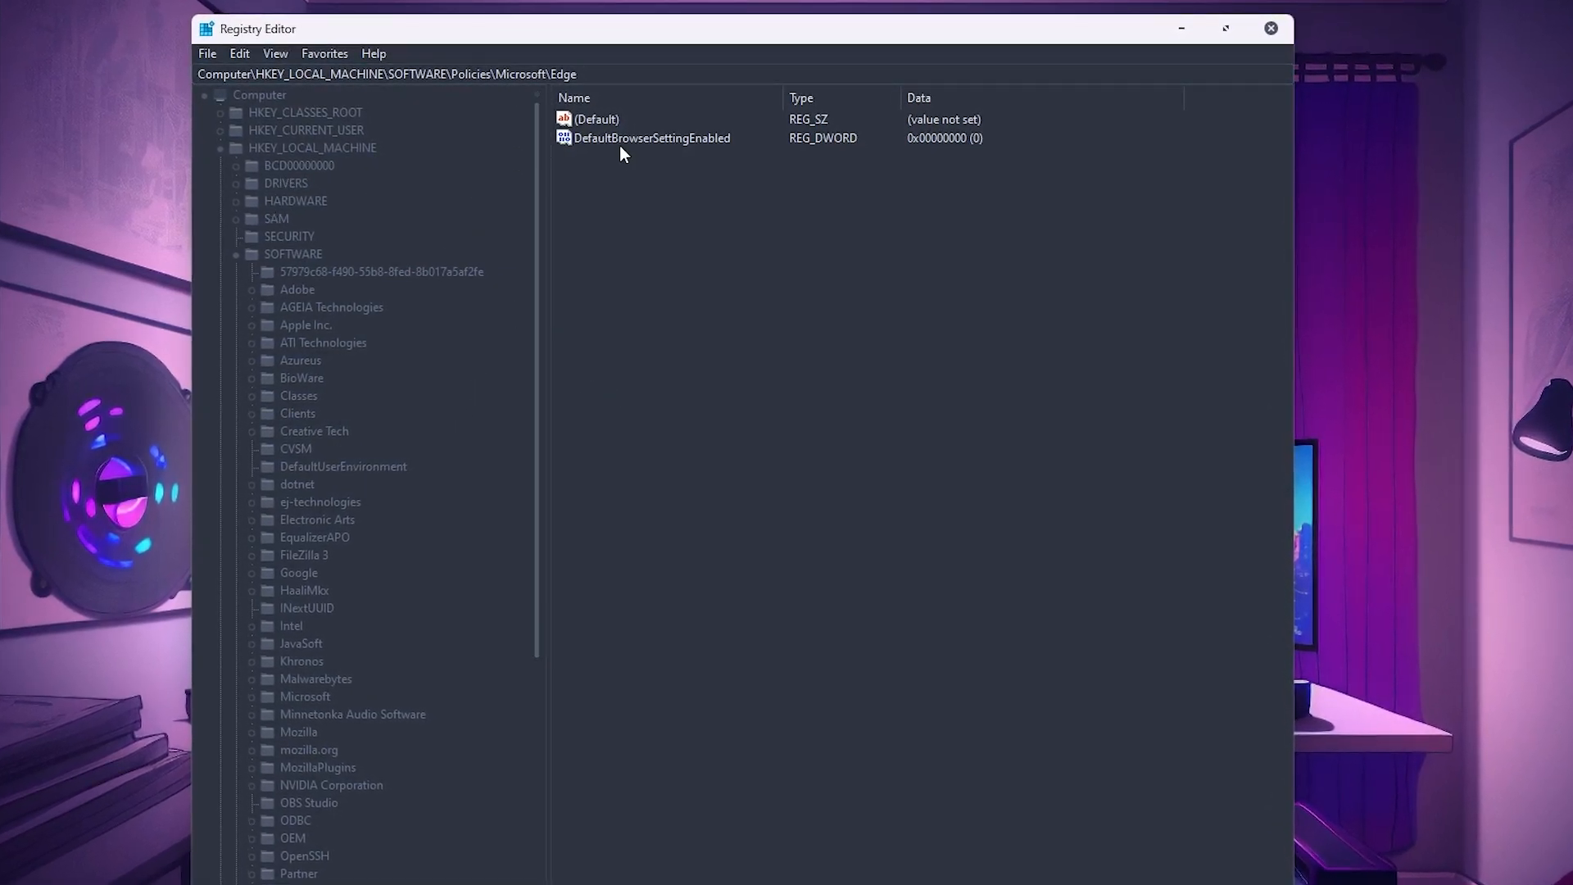
Go to Computer\HKEY_LOCAL_MACHINE\SOFTWARE\Policies\Microsoft\Edge through the address bar
left_click(386, 75)
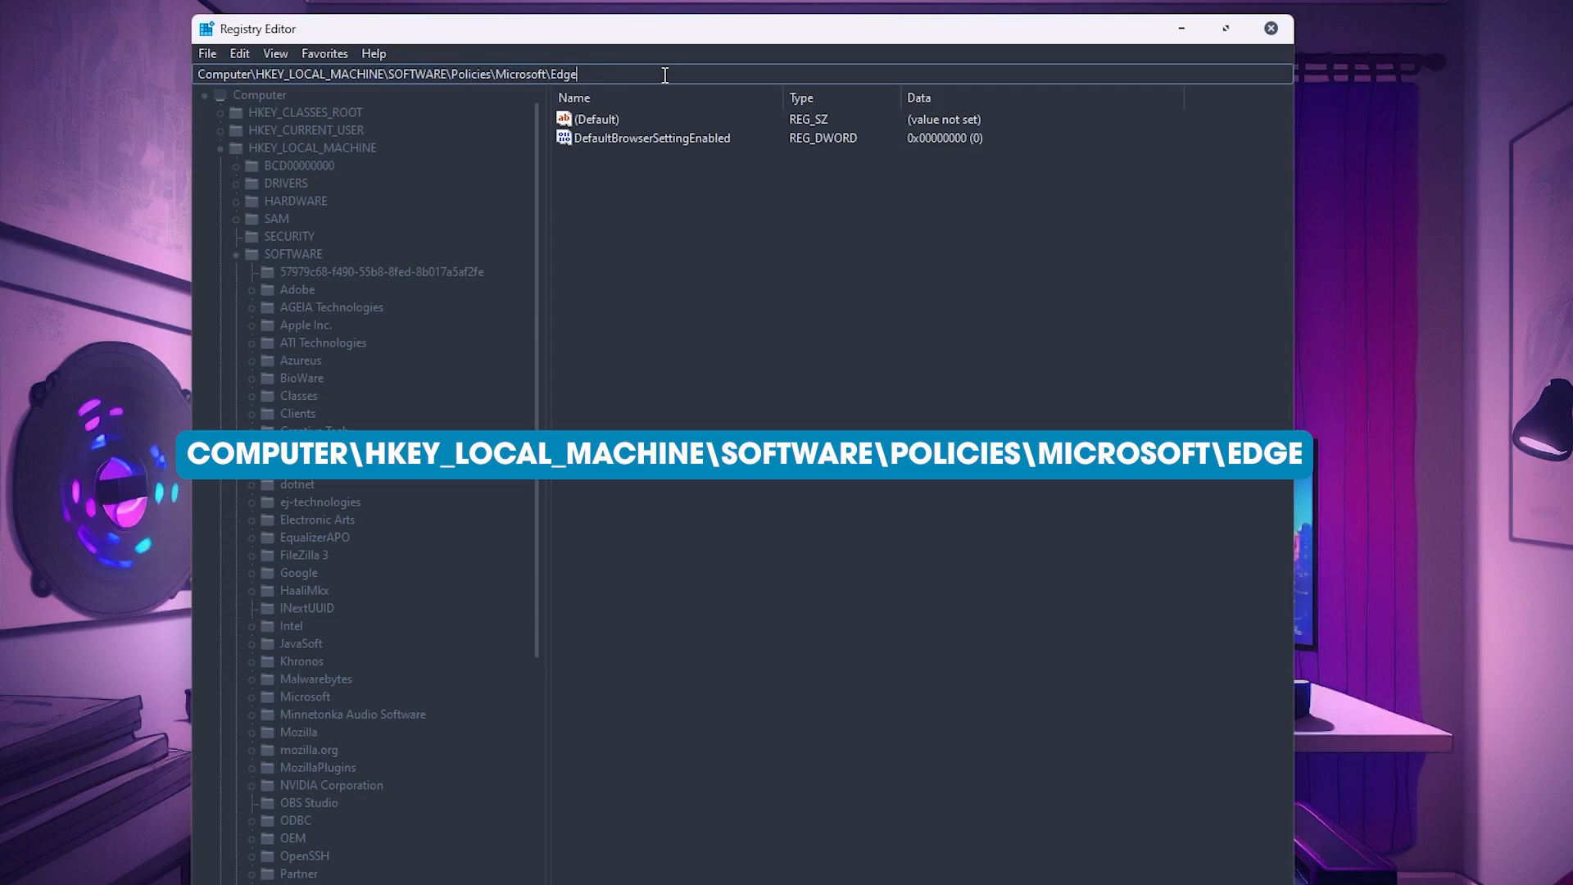
type("Computer\\HKEY_LOCAL_MACHINE\\SOFTWARE\\Policies\\Microsoft\\Edge")
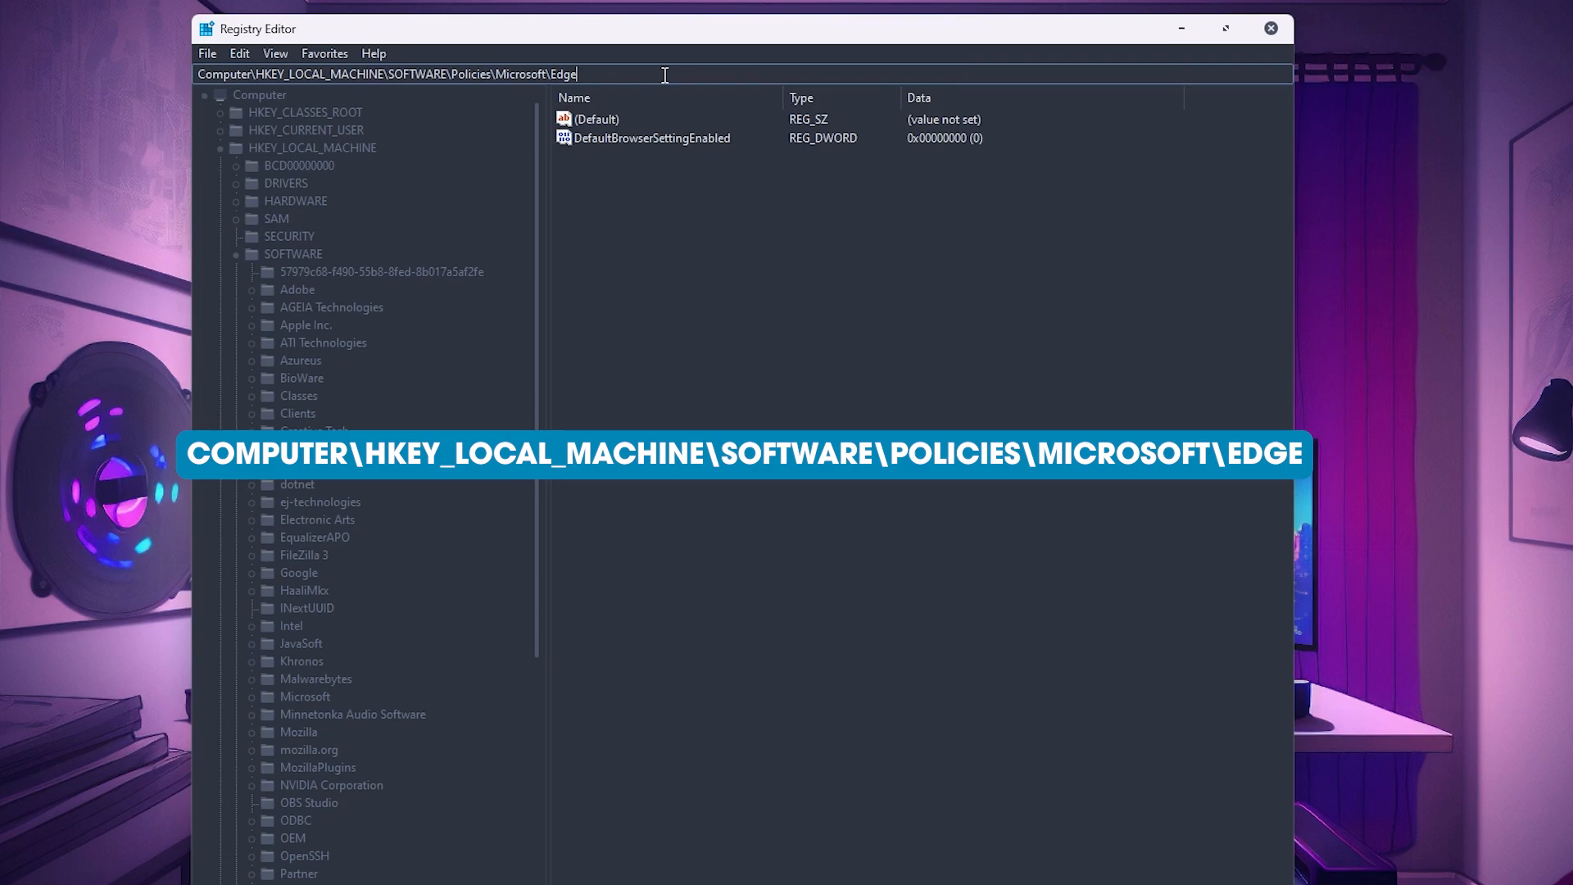
left_click(598, 118)
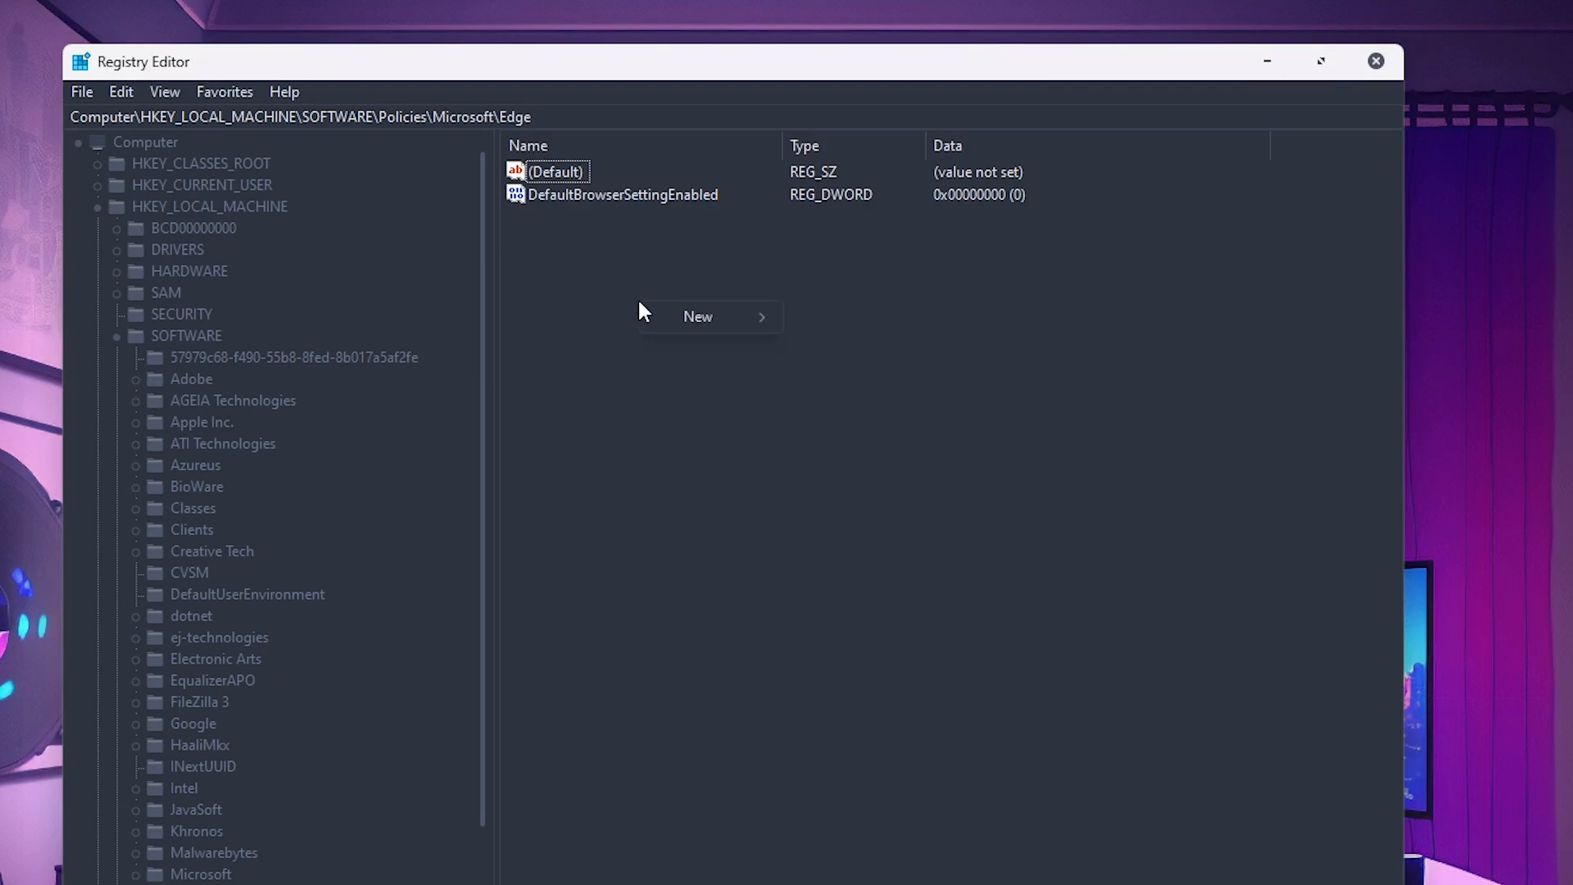
mouse_move(696, 316)
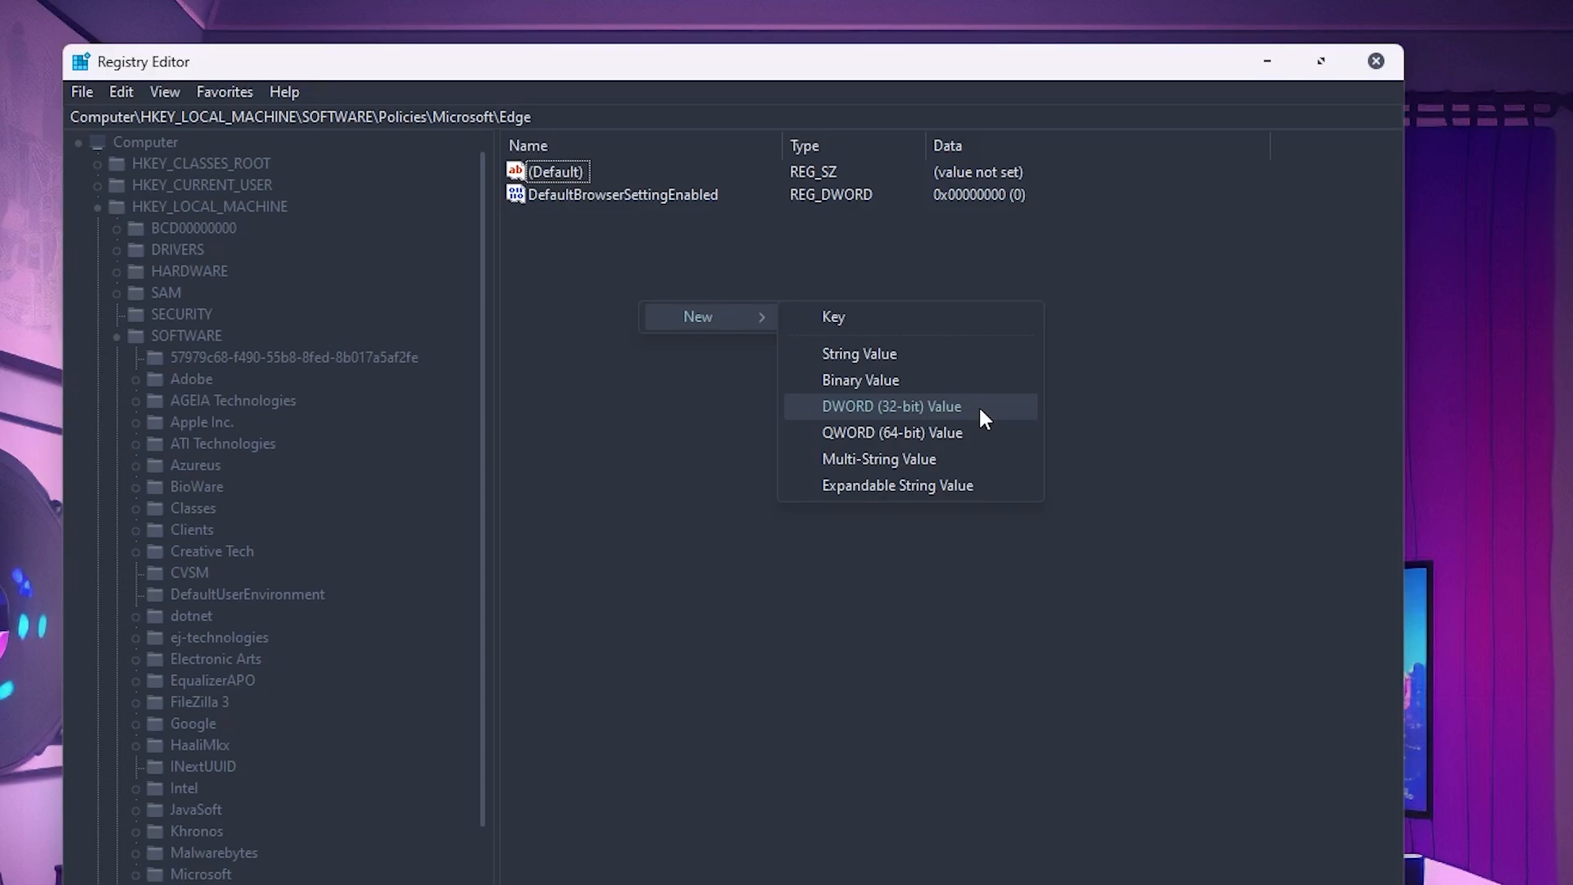
mouse_move(999, 418)
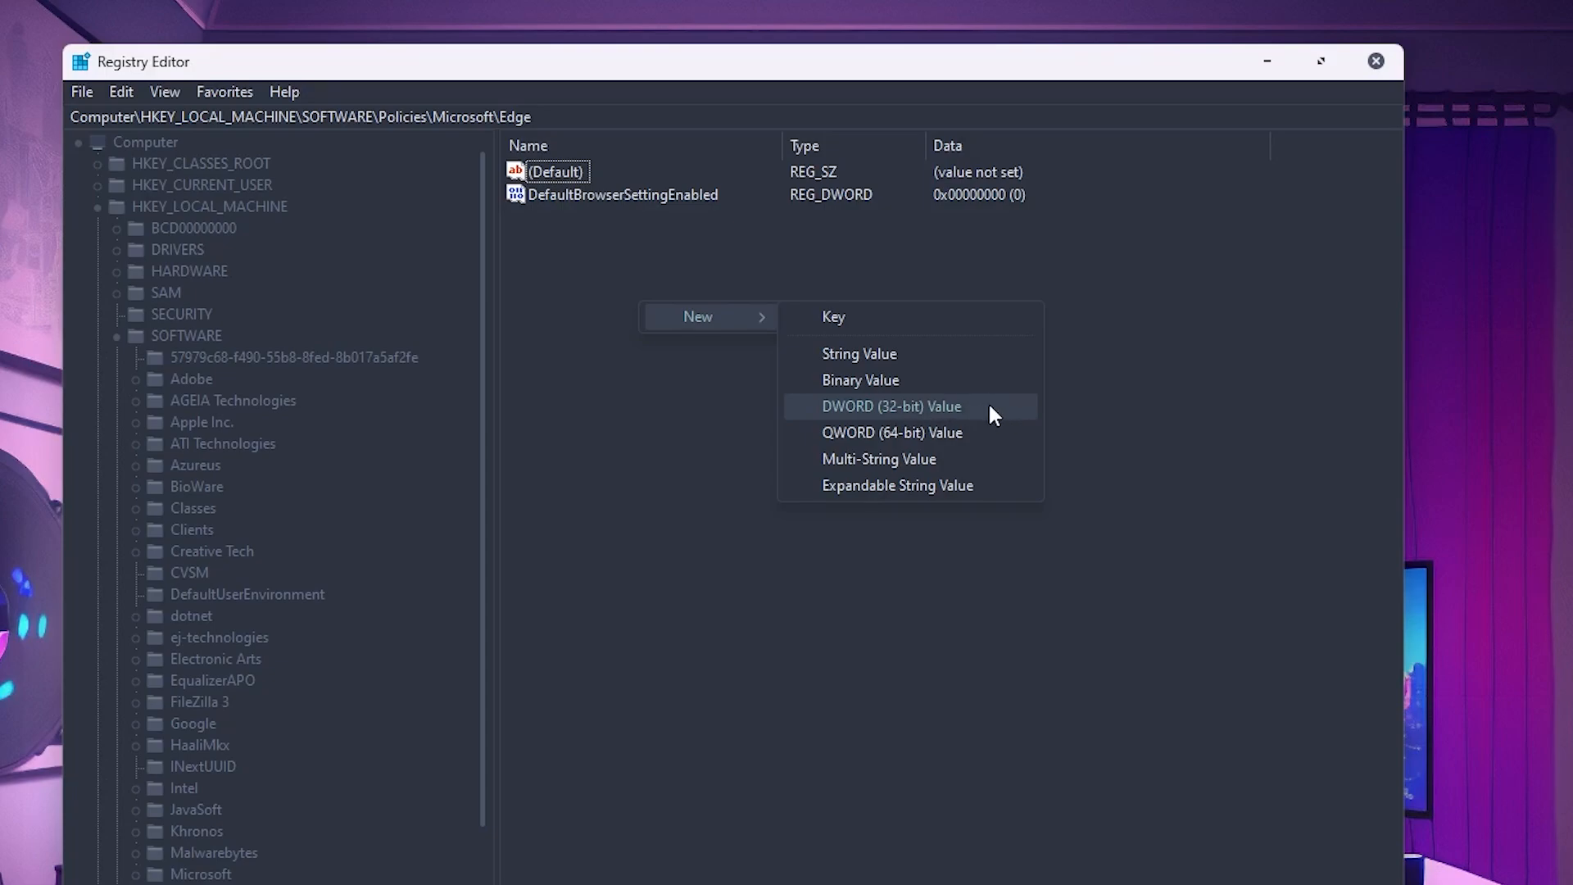
Create New Value #1 as a DWORD (32-bit) value beside DefaultBrowserSettingEnabled
left_click(889, 406)
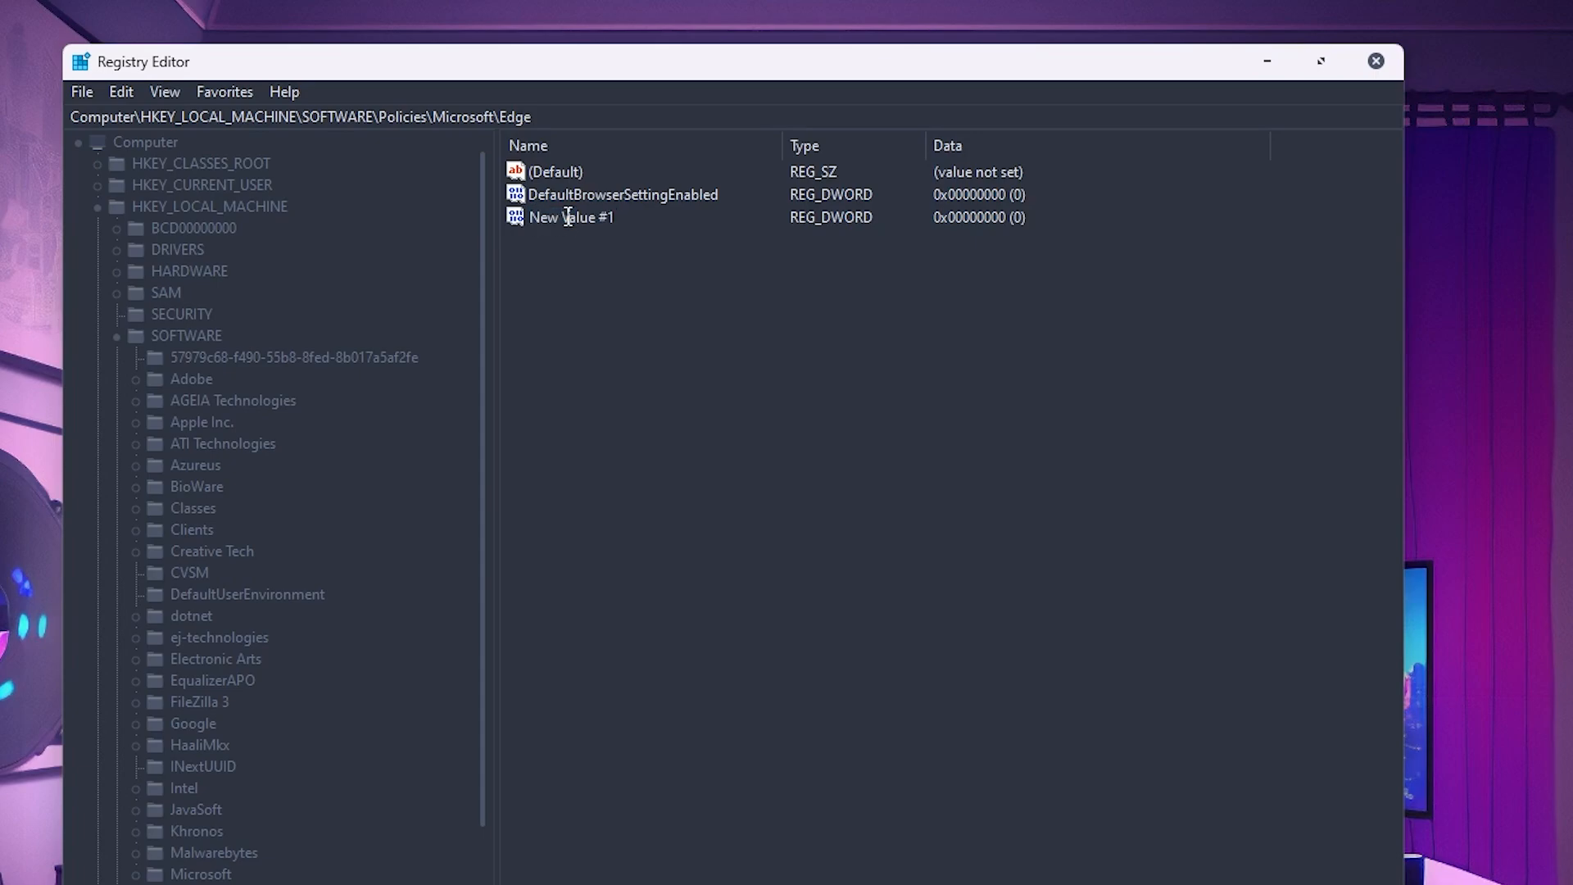
Rename New Value #1 to HubsSidebarEnabled, set its data to 0, and close Registry Editor
right_click(570, 216)
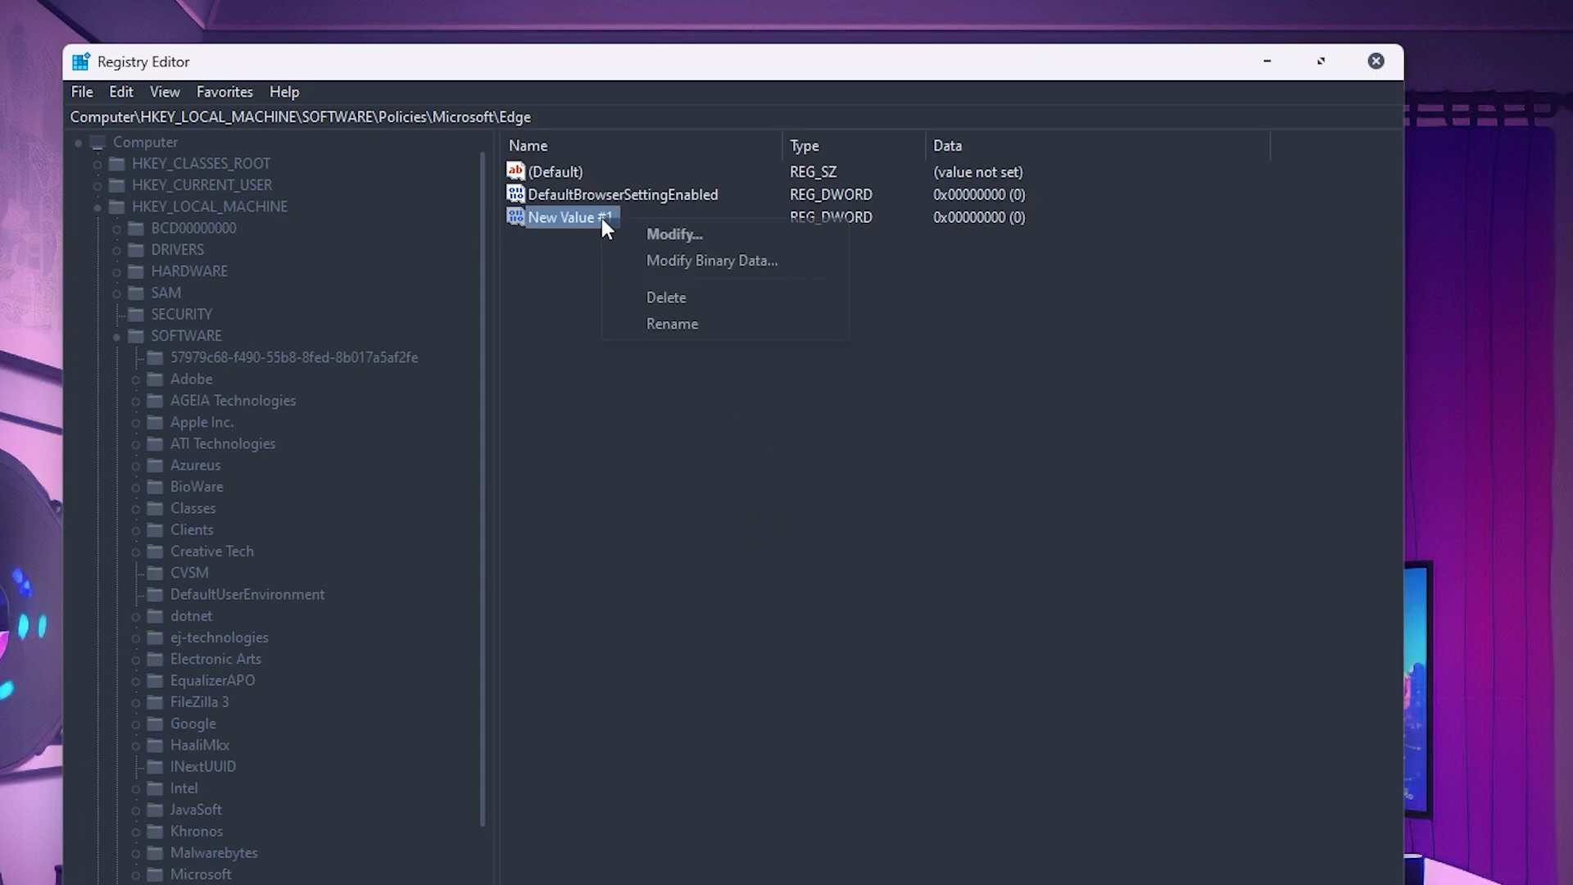
left_click(670, 323)
type("HubsSidebarEnabled")
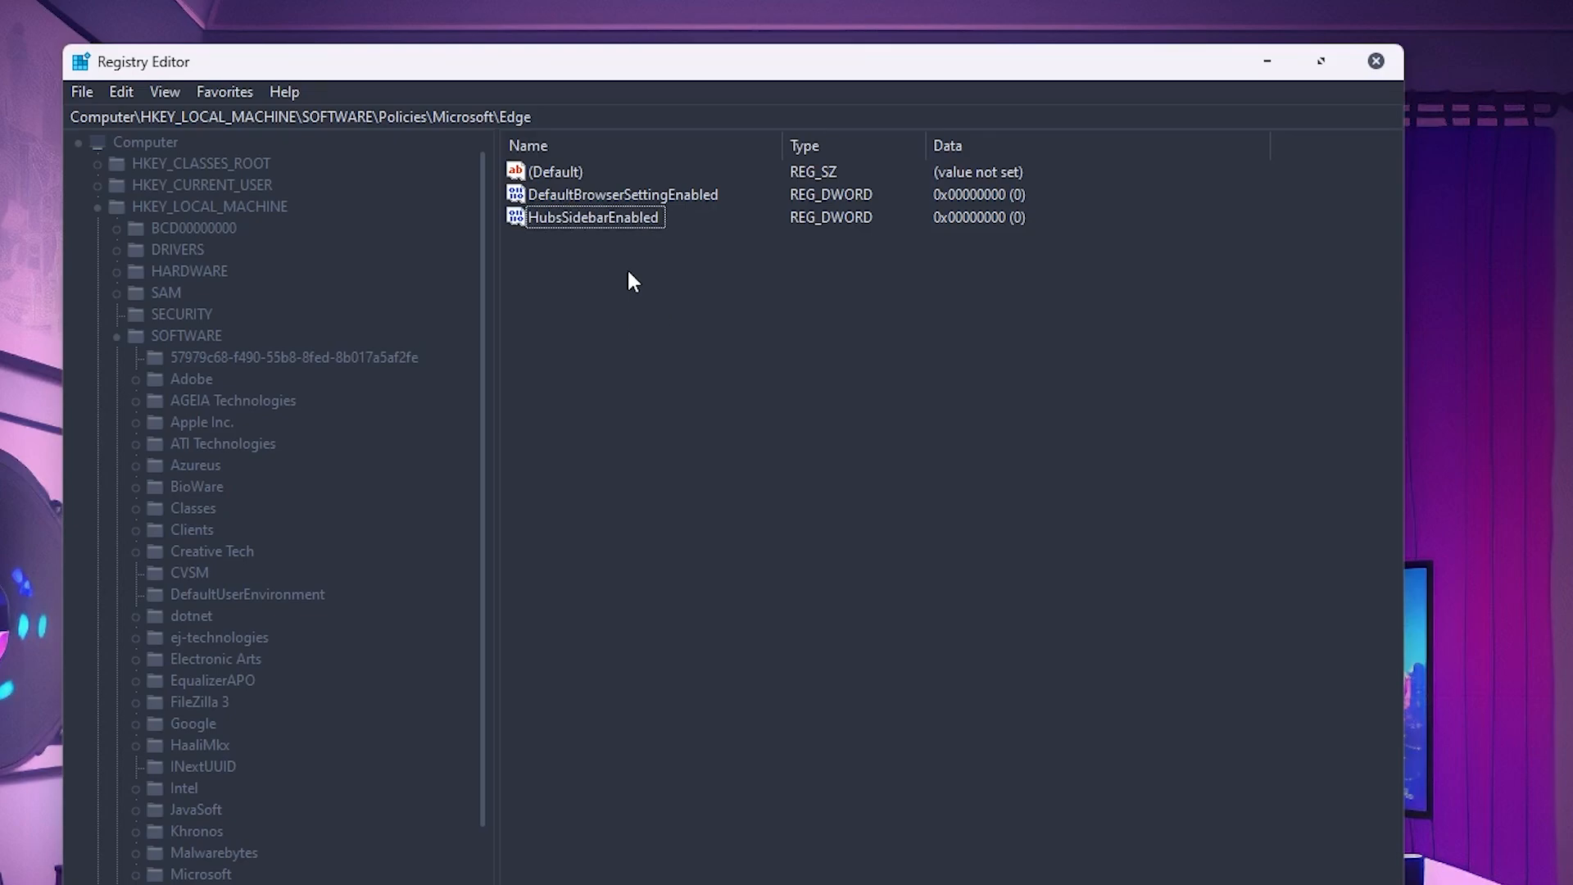
double_click(594, 218)
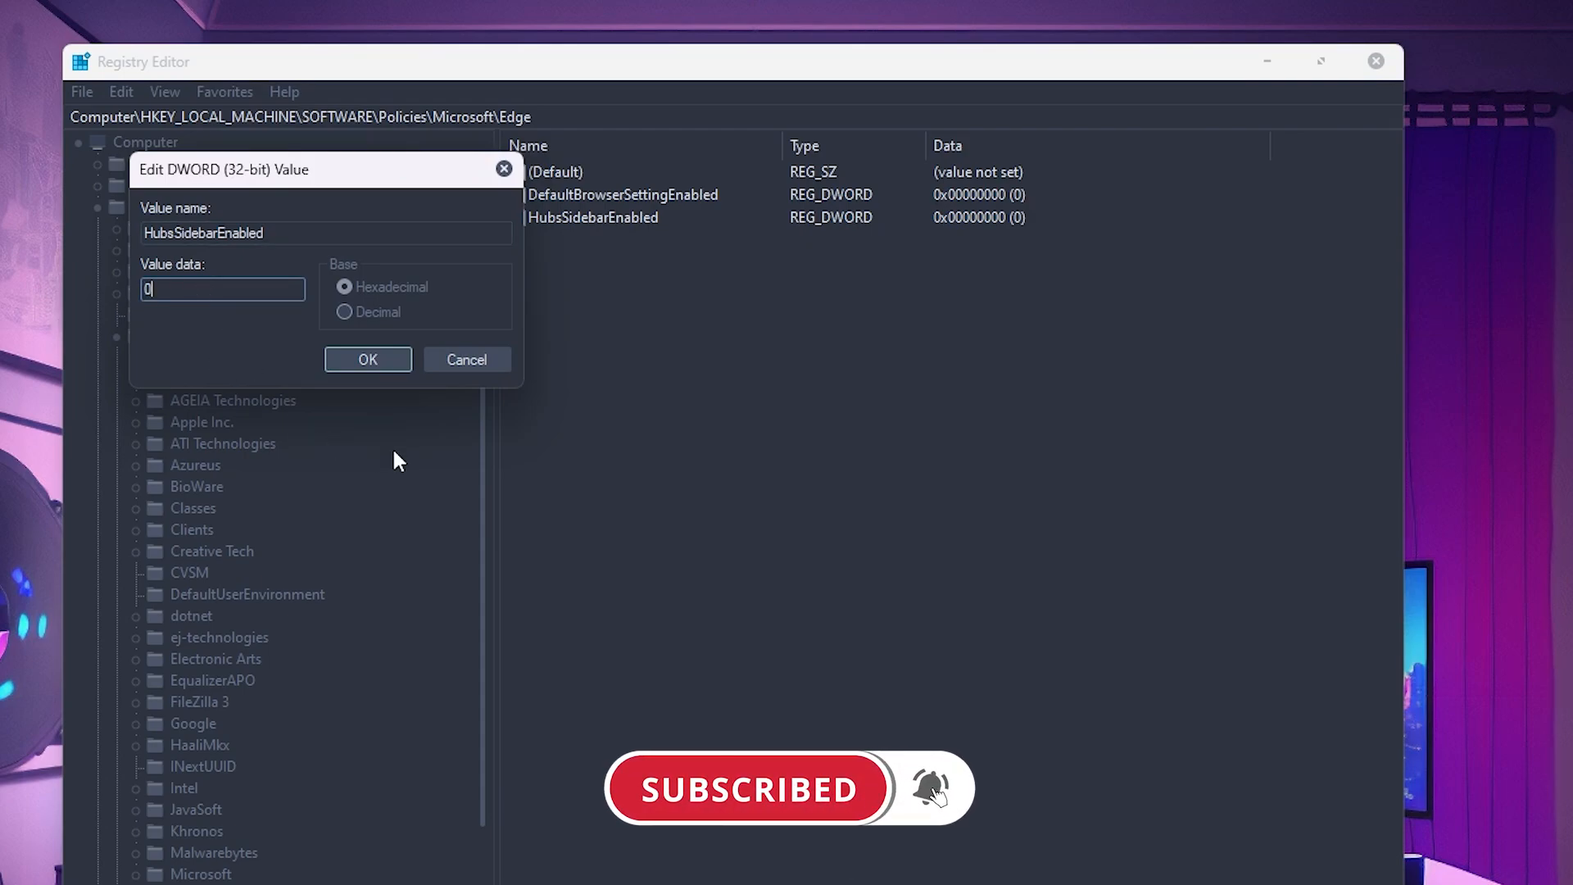
left_click(367, 359)
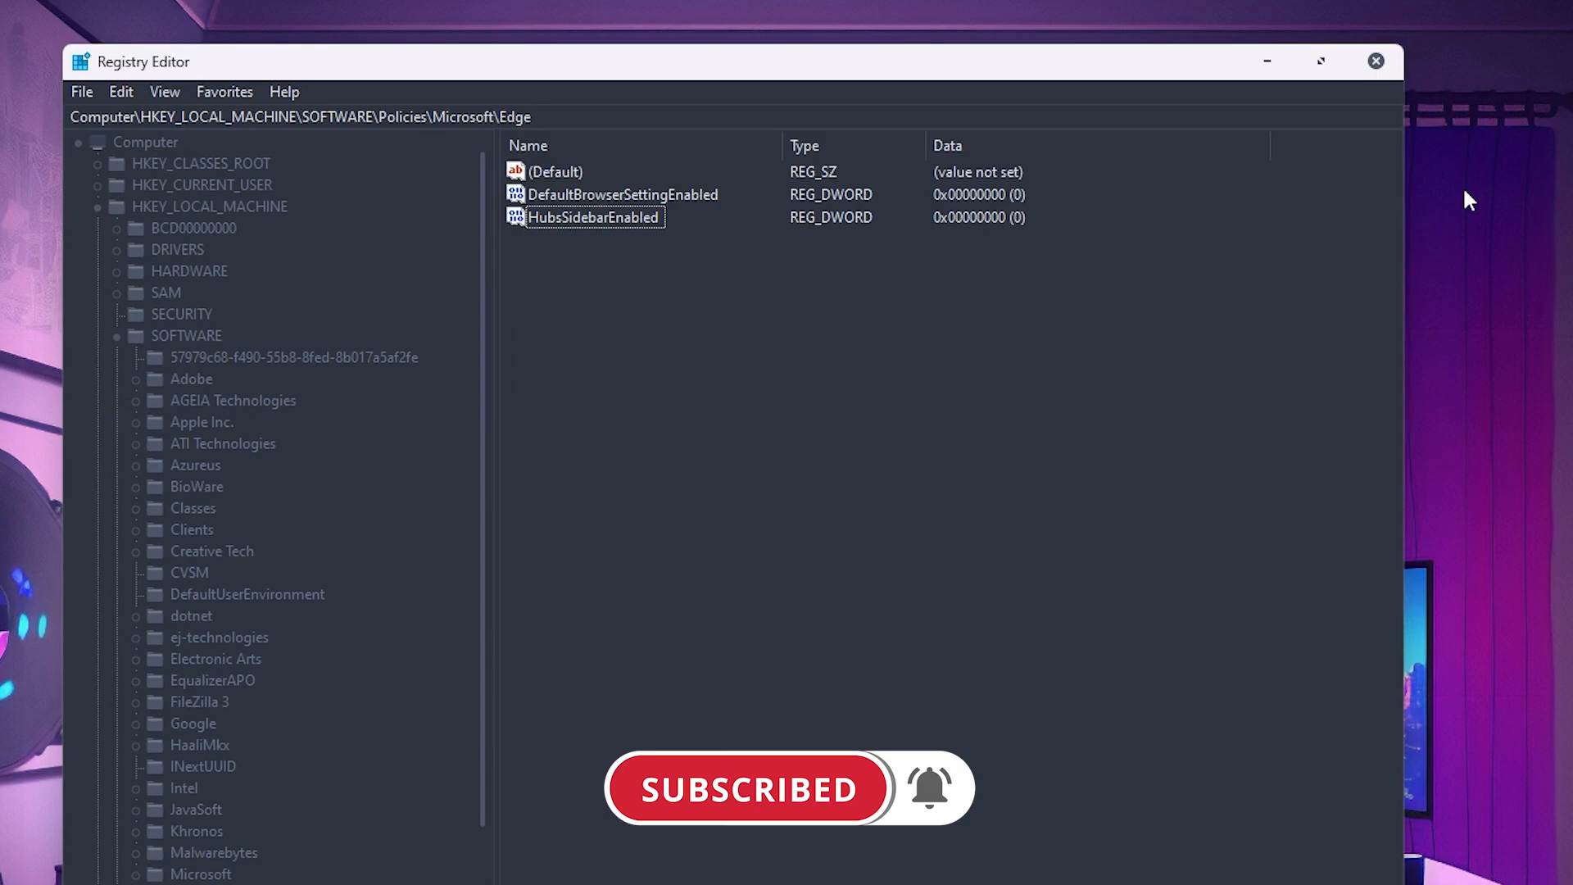
left_click(1376, 61)
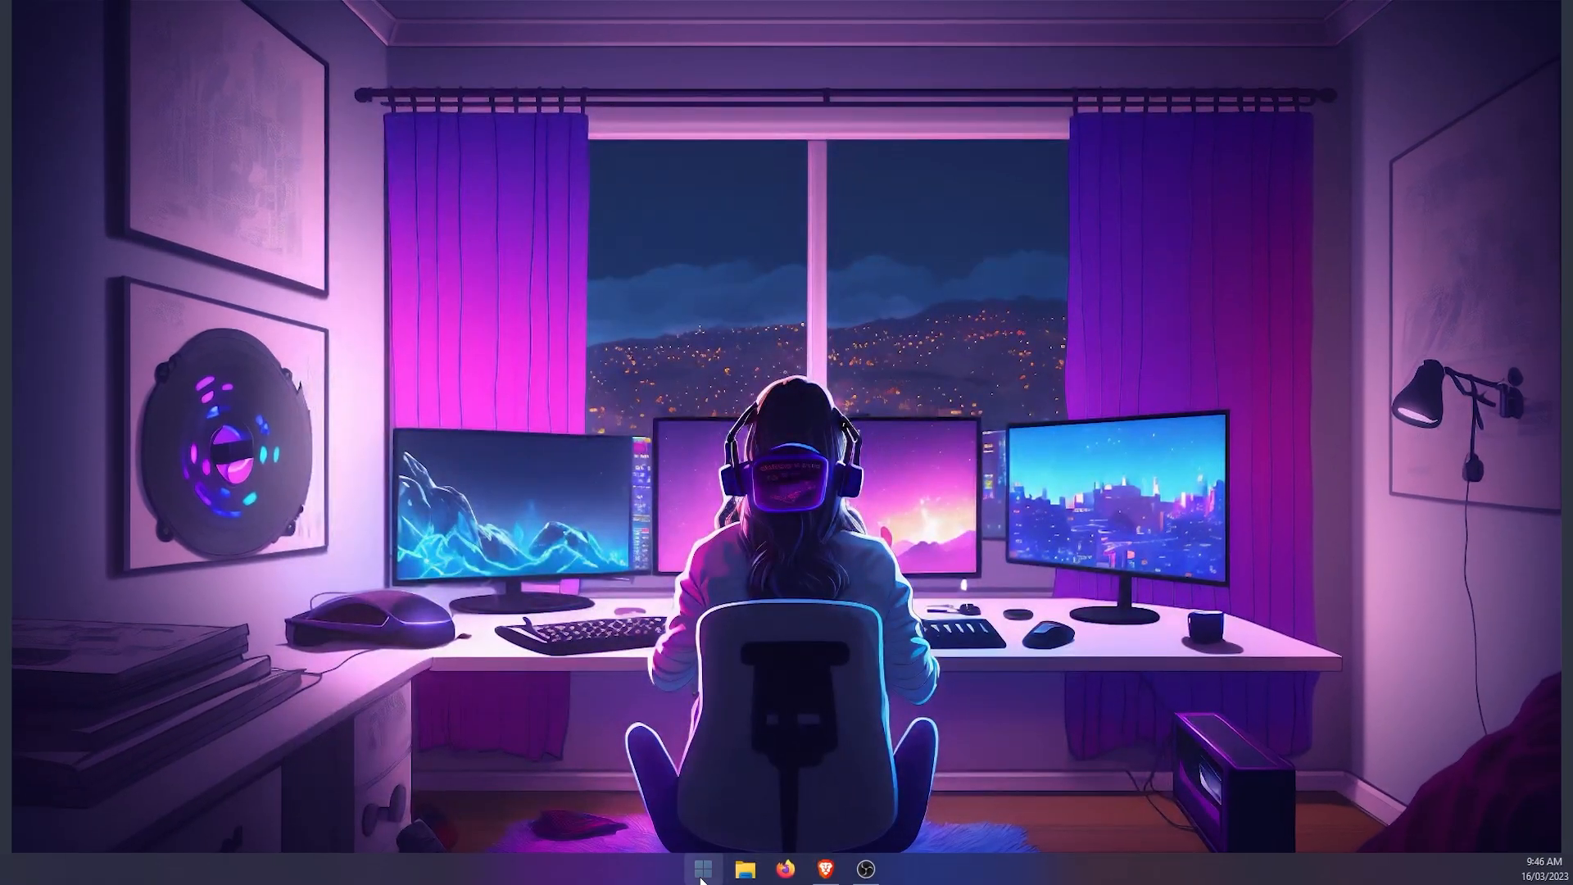
left_click(701, 867)
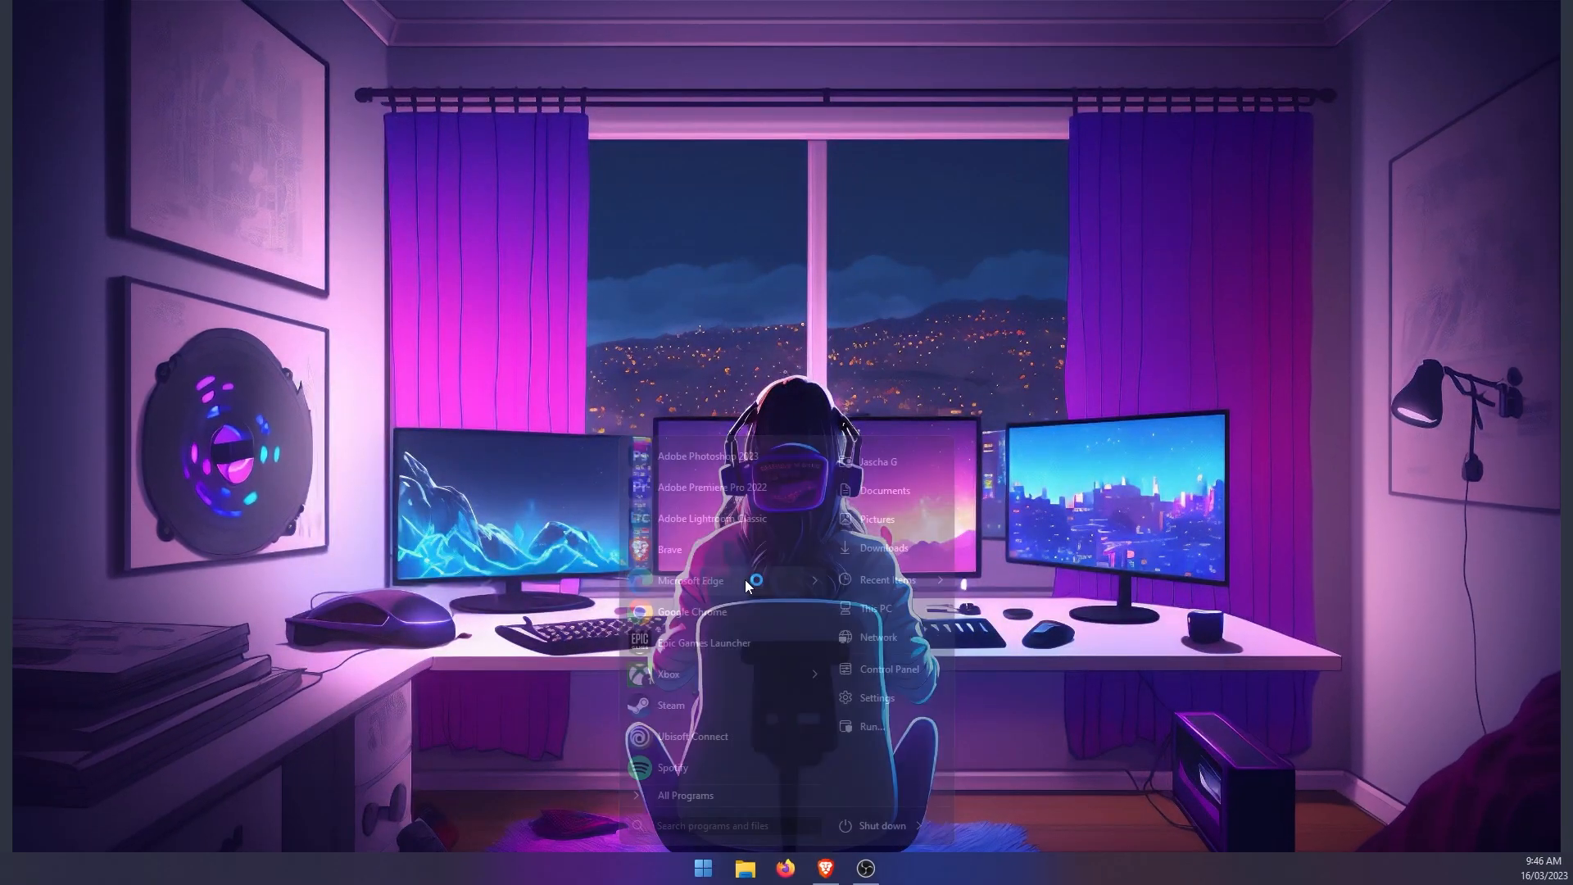